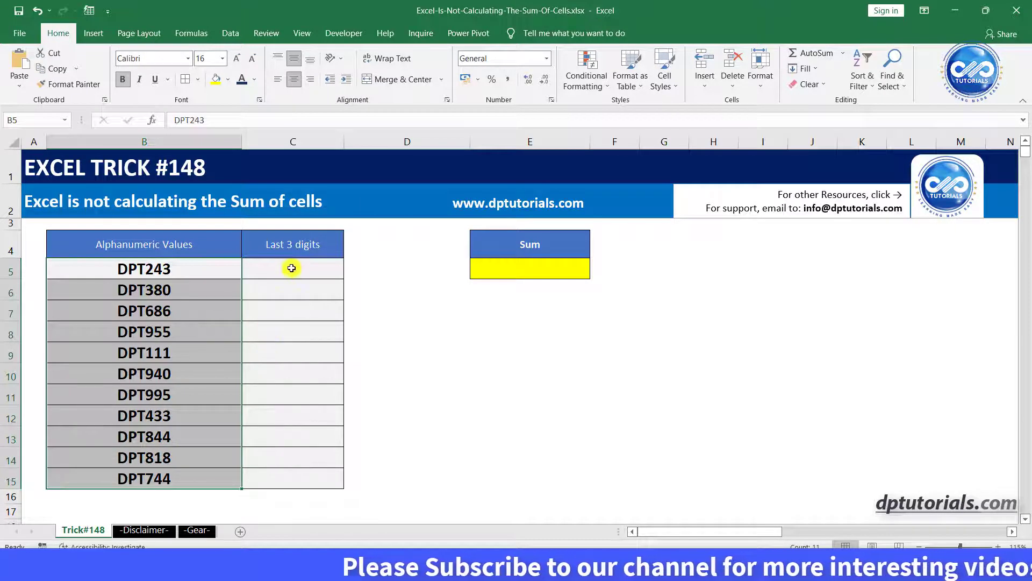
# Step: Enter =RIGHT(B5,3) in C5 to extract 243 from DPT243
pyautogui.click(292, 268)
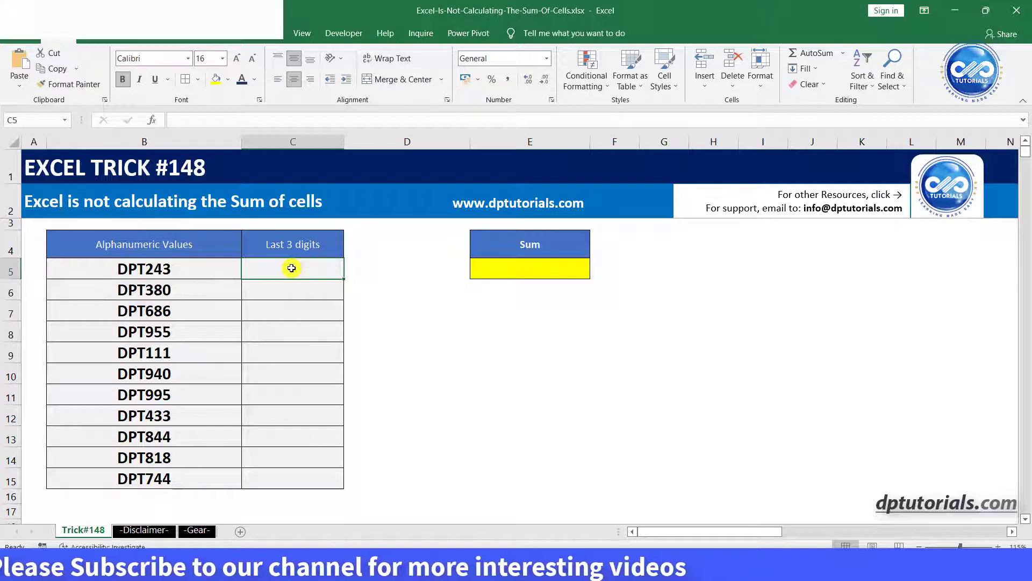
pyautogui.write('=RIG')
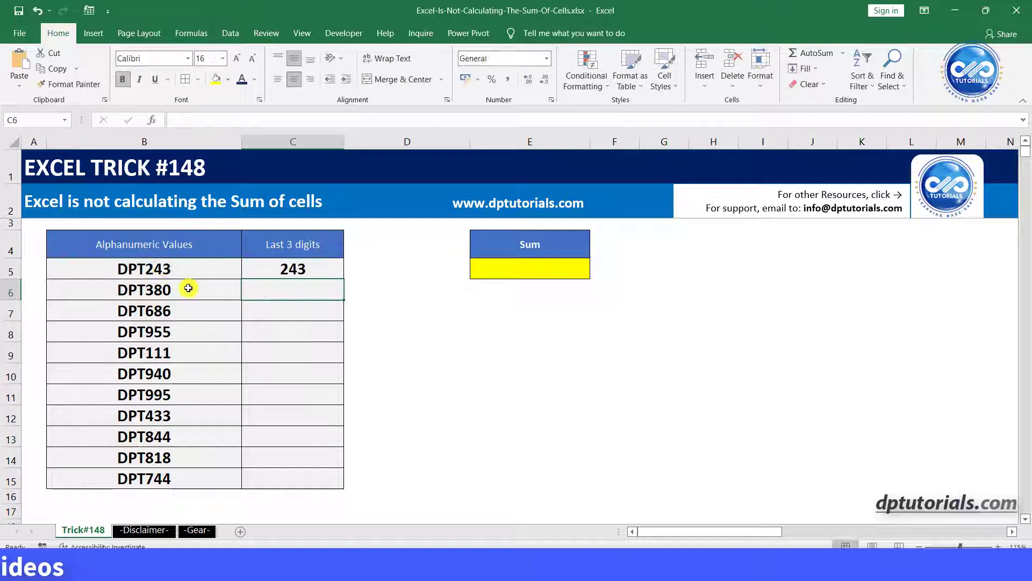
# Step: Fill C5's RIGHT formula down to C15, extracting 243 through 744
pyautogui.click(293, 267)
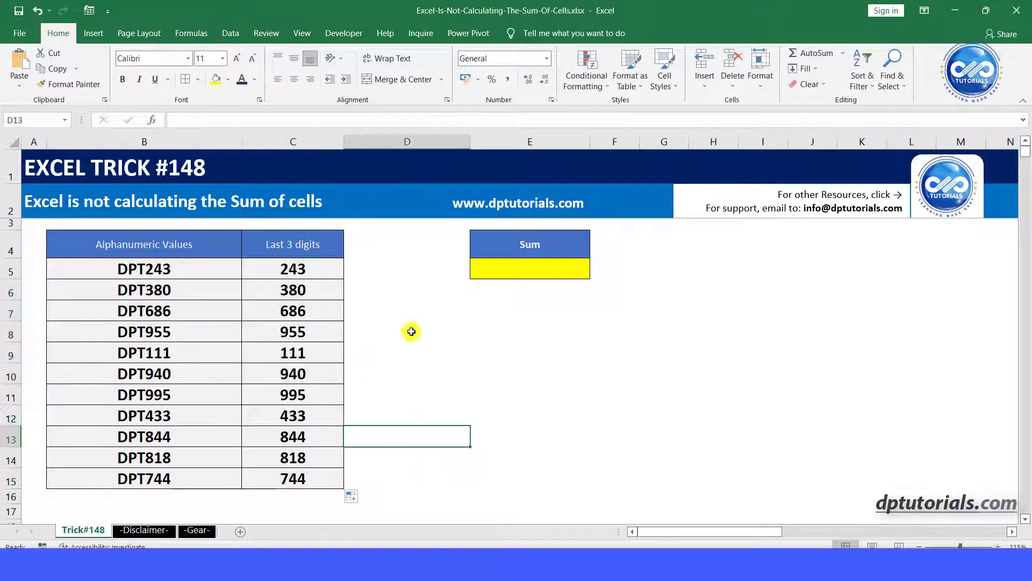
pyautogui.moveTo(473, 287)
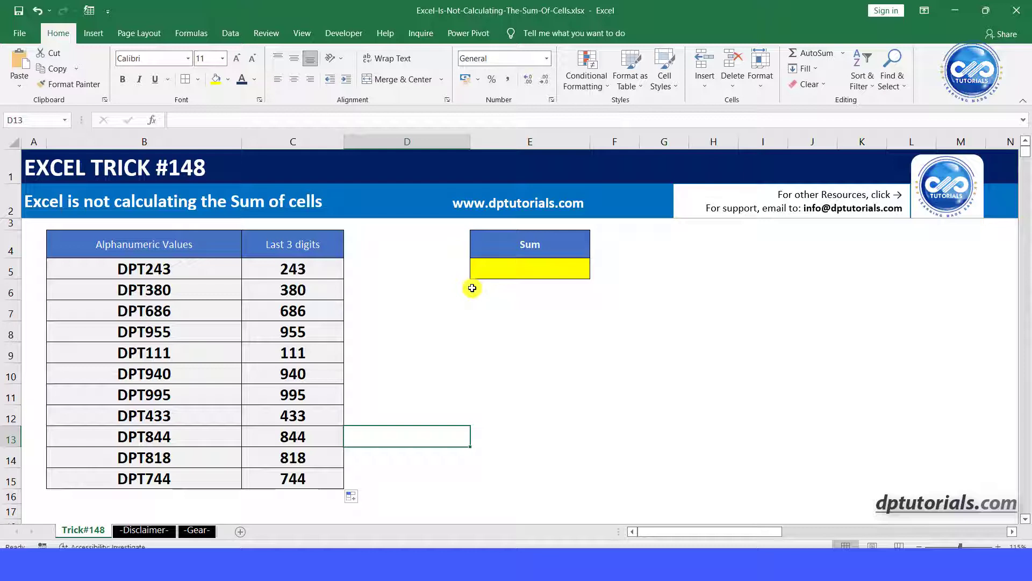
pyautogui.moveTo(518, 328)
pyautogui.write('=SUM')
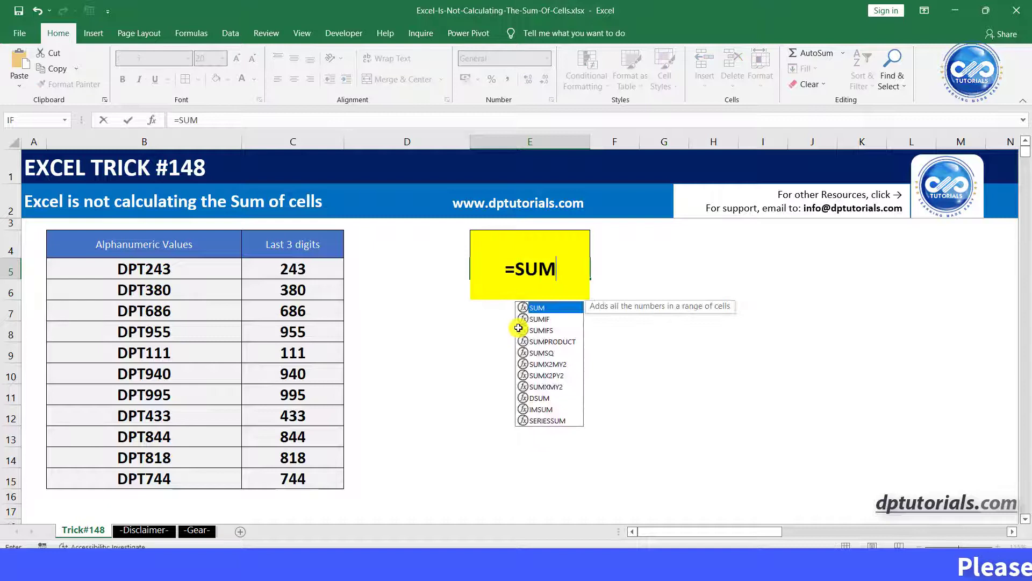
# Step: Enter =SUM(C5:C15) in the yellow Sum cell E5
pyautogui.write('(')
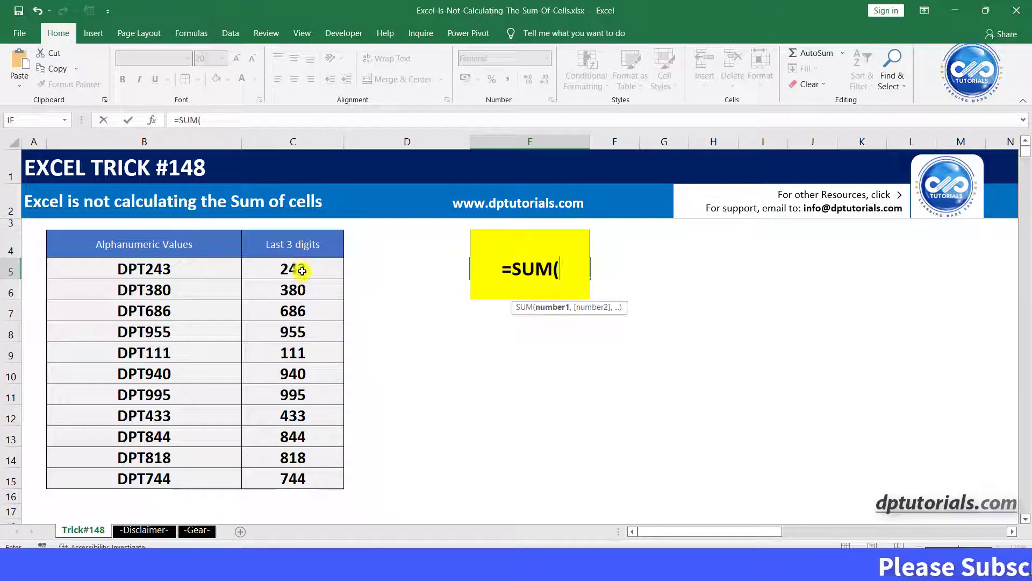
pyautogui.moveTo(292, 269); pyautogui.dragTo(293, 478)
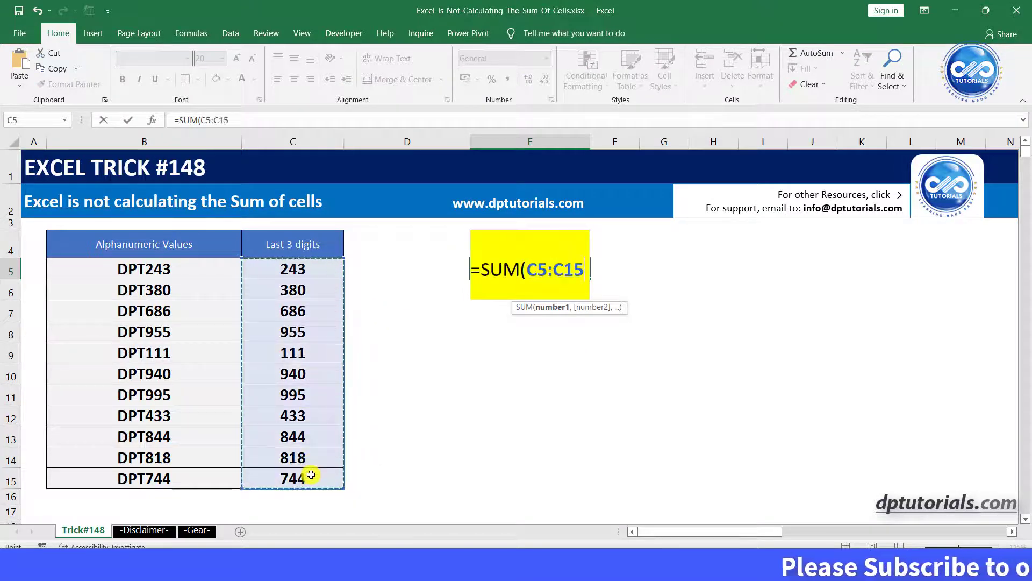
pyautogui.press('enter')
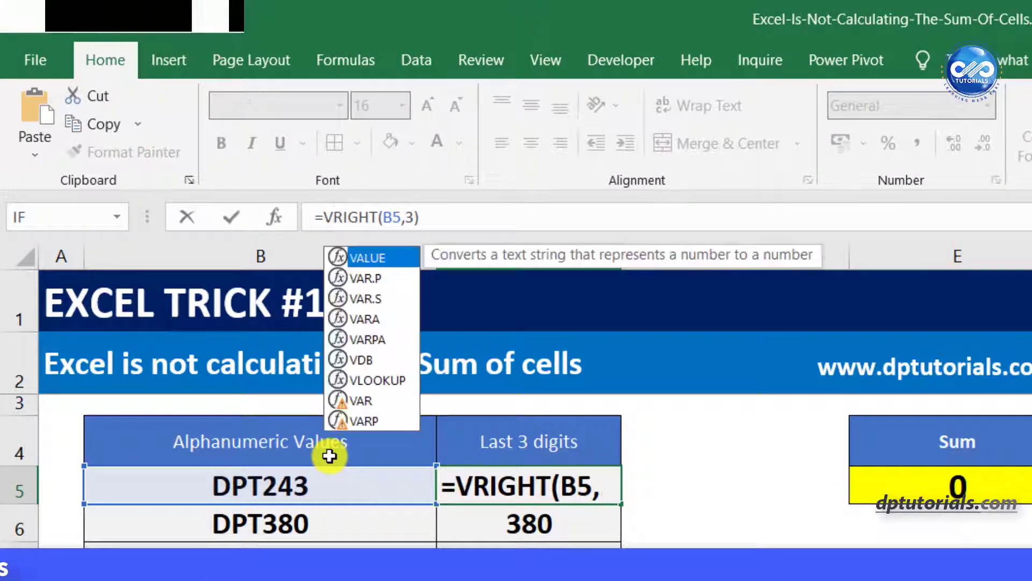
# Step: Rewrite C5 as =VALUE(RIGHT(B5,3)) so the sum shows 243
pyautogui.write('VALUE(')
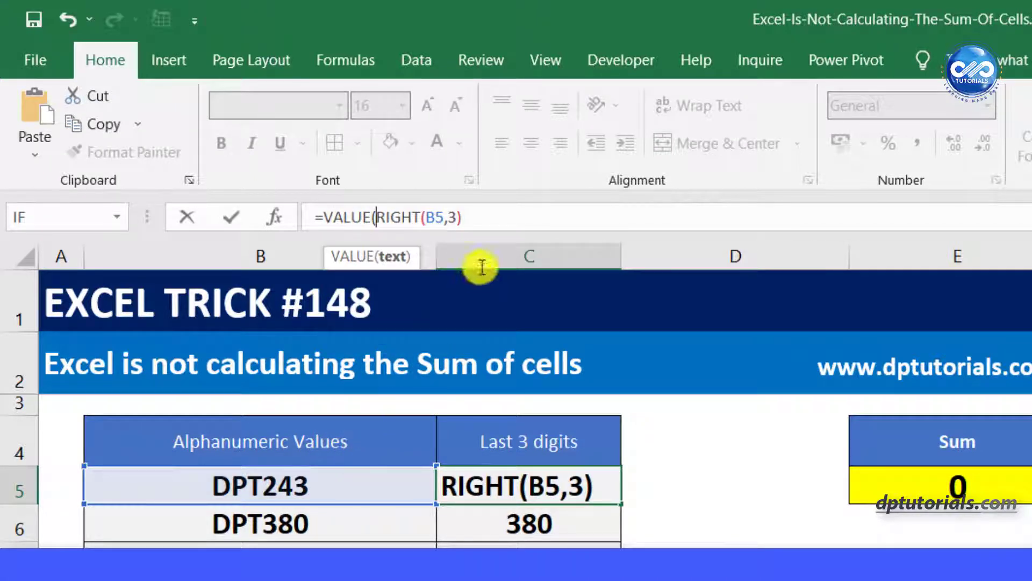
pyautogui.write(')')
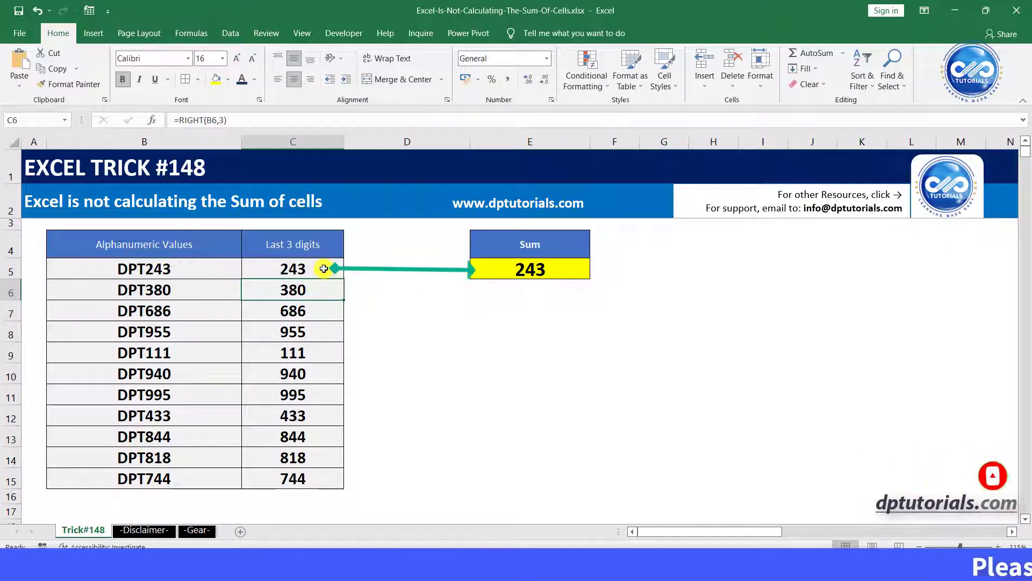
pyautogui.click(293, 269)
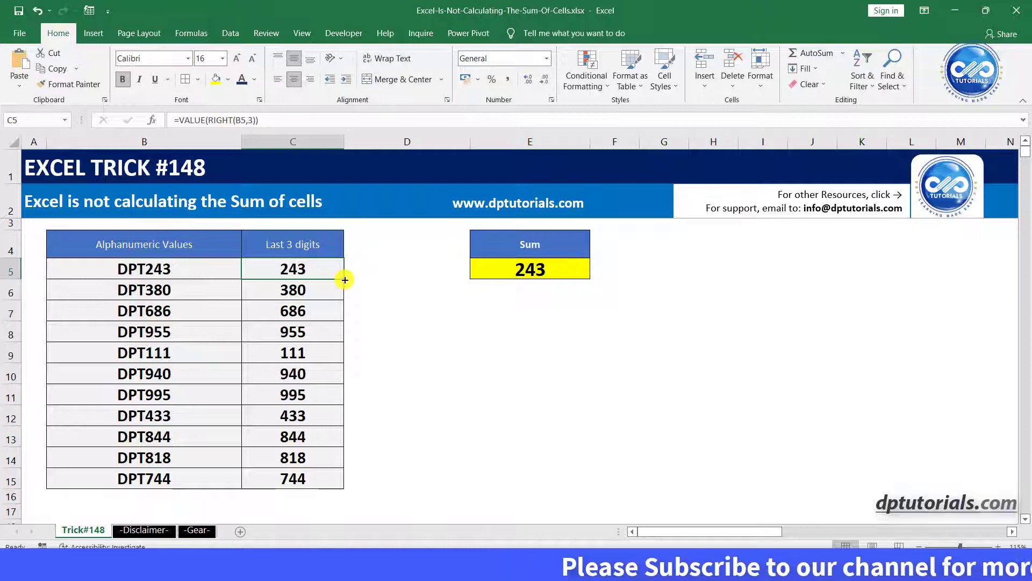
# Step: Copy C5's VALUE(RIGHT()) formula down to C15, bringing the sum to 7149
pyautogui.moveTo(344, 279); pyautogui.dragTo(337, 438)
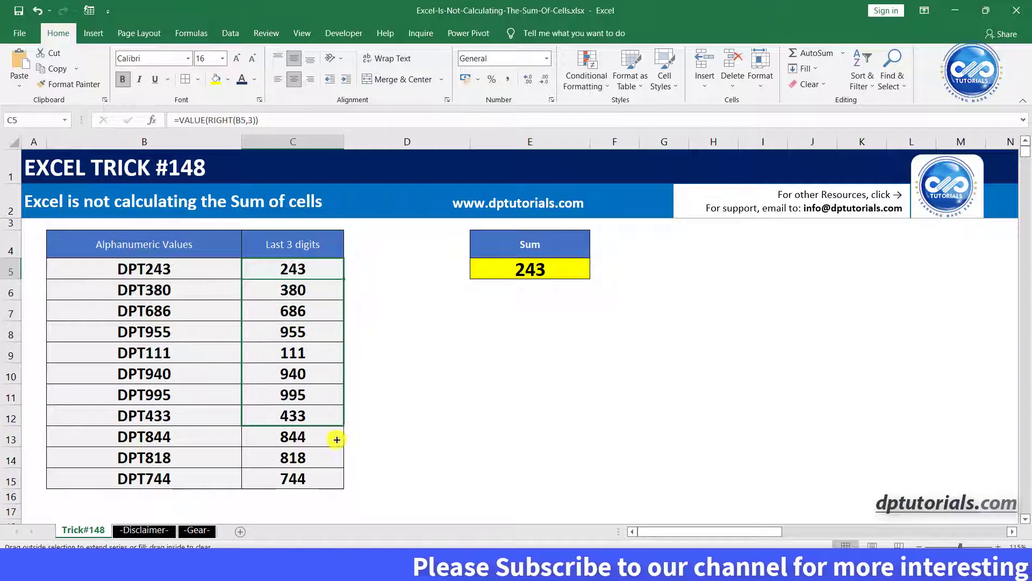
pyautogui.moveTo(336, 440); pyautogui.dragTo(332, 478)
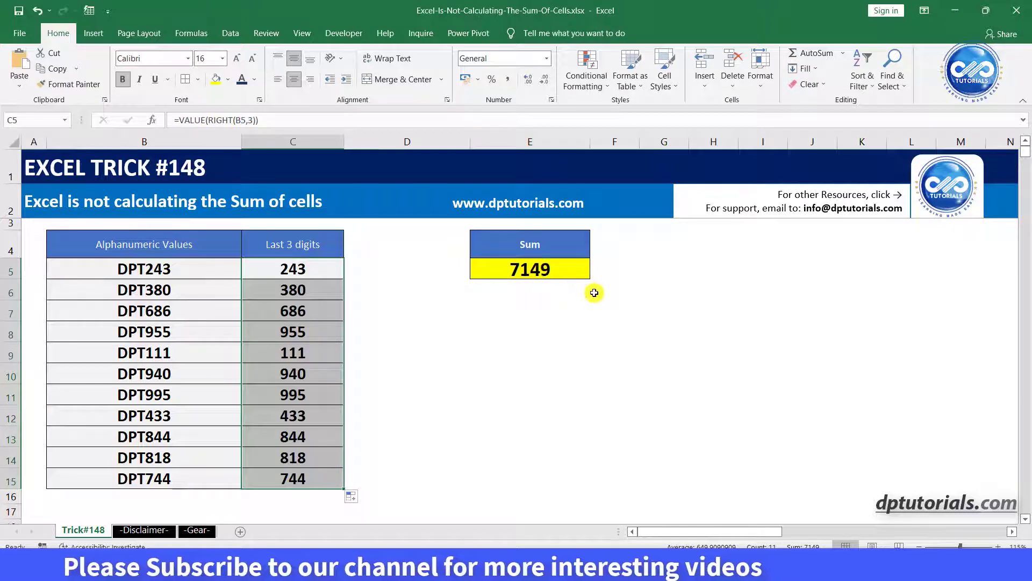
pyautogui.click(614, 290)
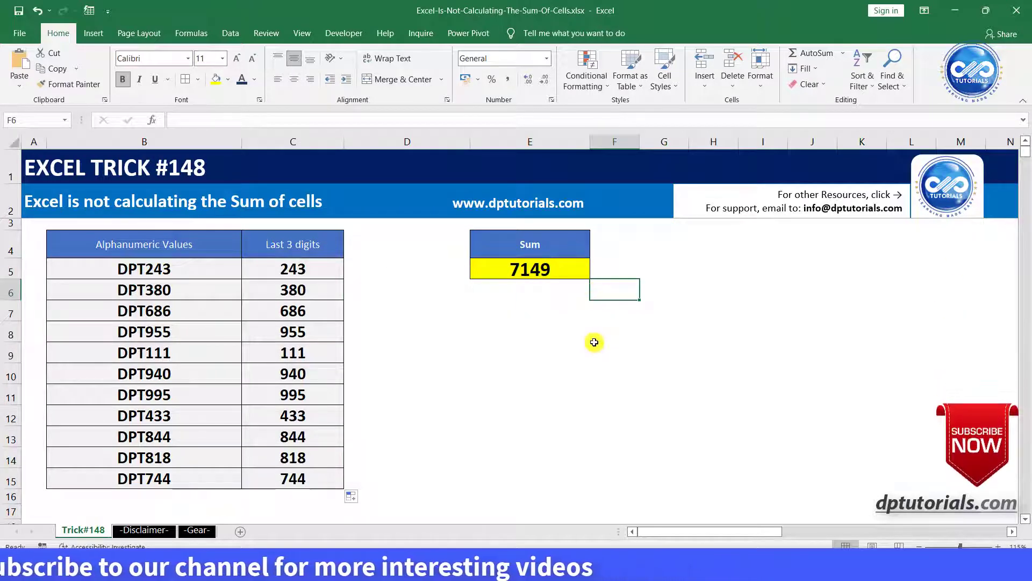